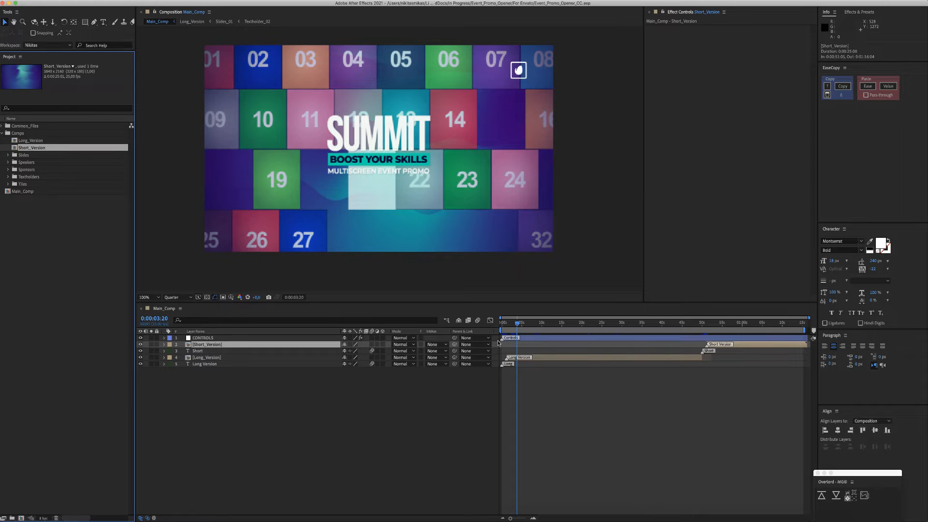
# Open the Long_Version precomp from its tab in the Main_Comp timeline
pyautogui.click(191, 21)
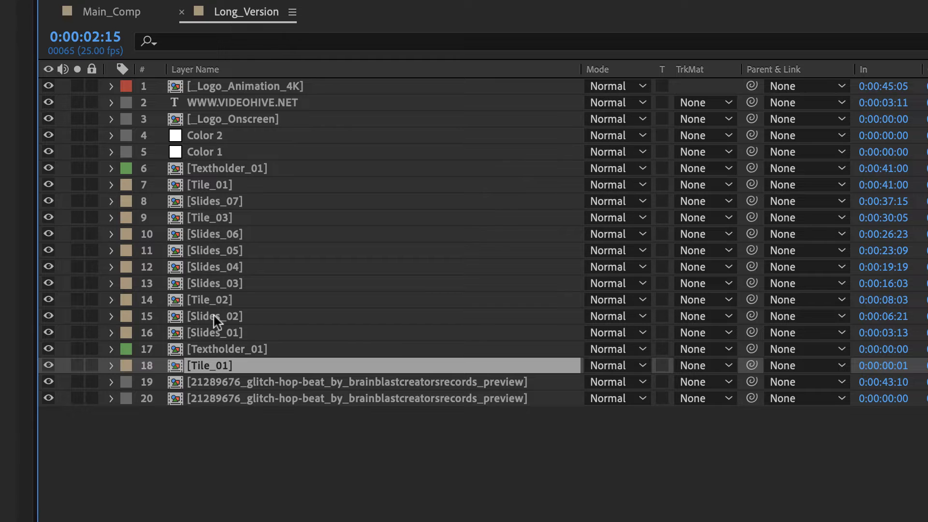
# Open the Tile_01 composition from the Long_Version timeline
pyautogui.doubleClick(208, 366)
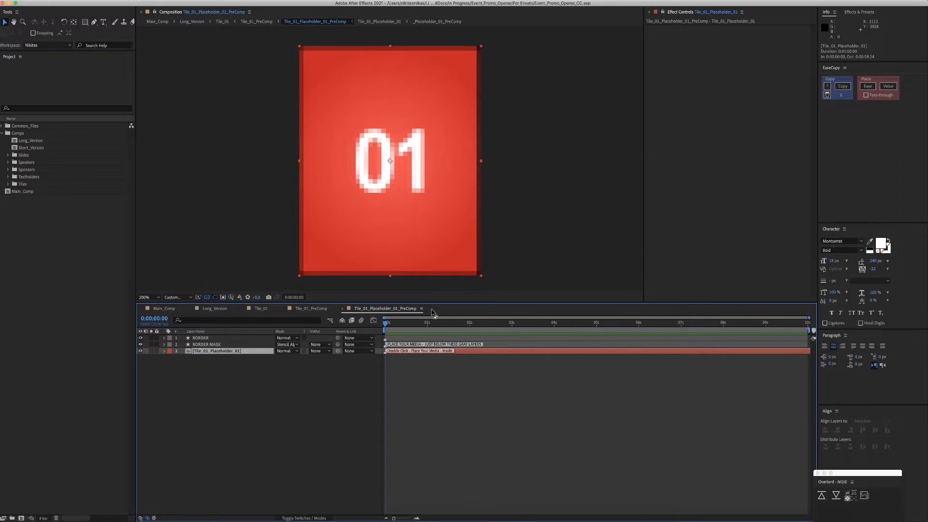
# Return to Tile_01_PreComp and scrub the timeline to view the forty numbered tiles
pyautogui.click(257, 21)
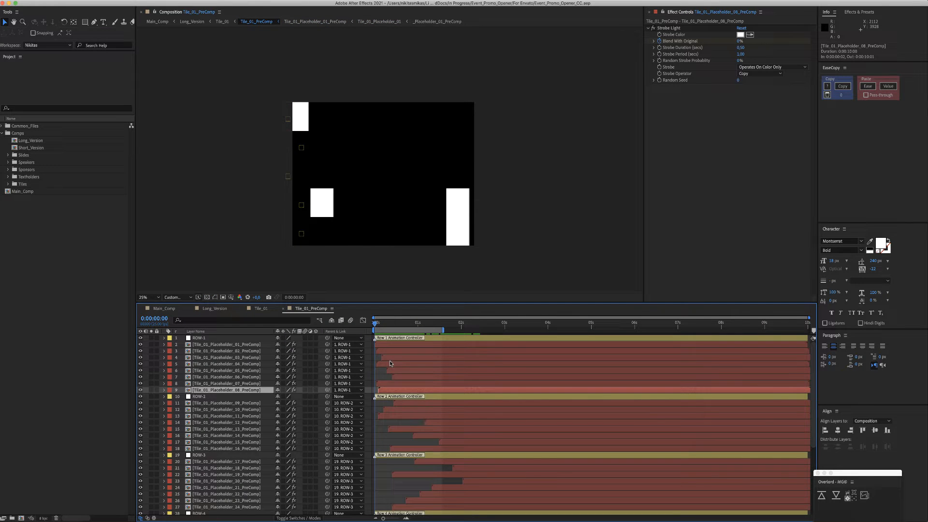
pyautogui.moveTo(385, 350)
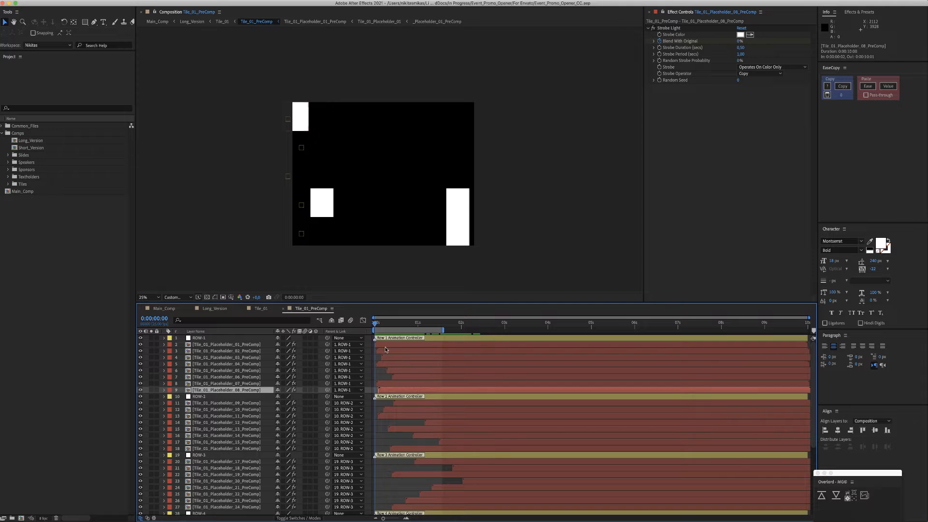
pyautogui.click(199, 338)
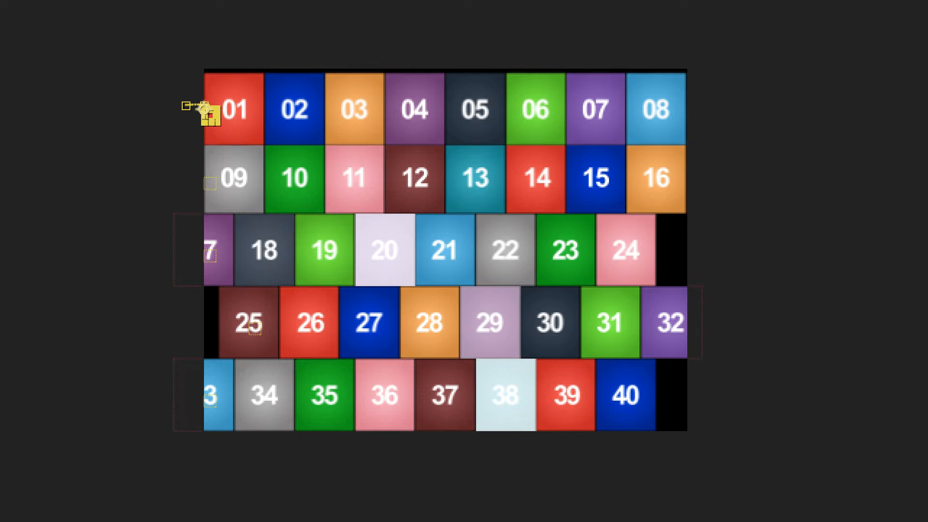
pyautogui.moveTo(262, 273)
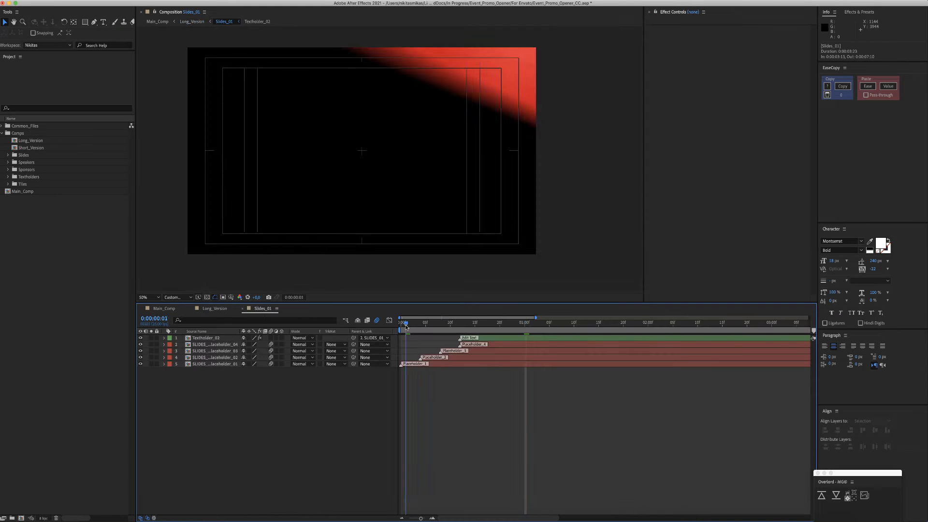
# Open the SLIDES_01_Placeholder_01 precomp showing the red 01 slide
pyautogui.click(445, 323)
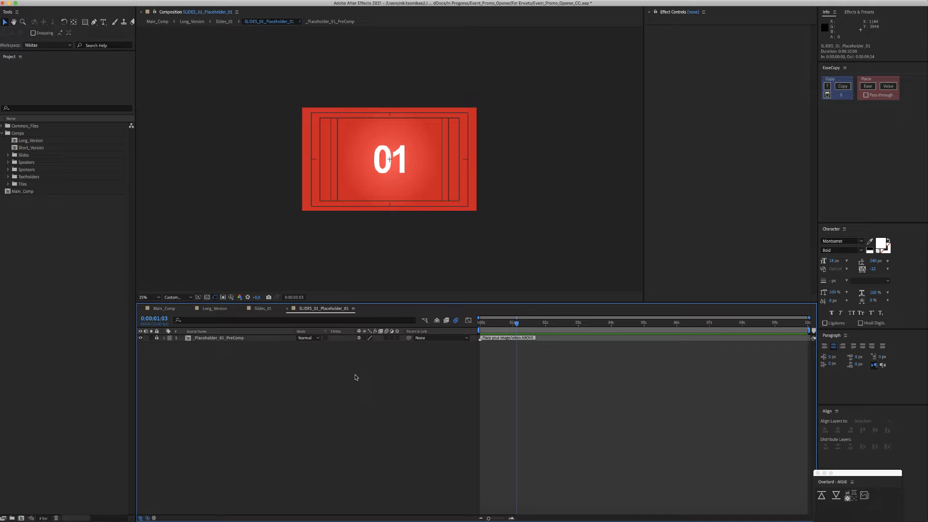
pyautogui.moveTo(304, 320)
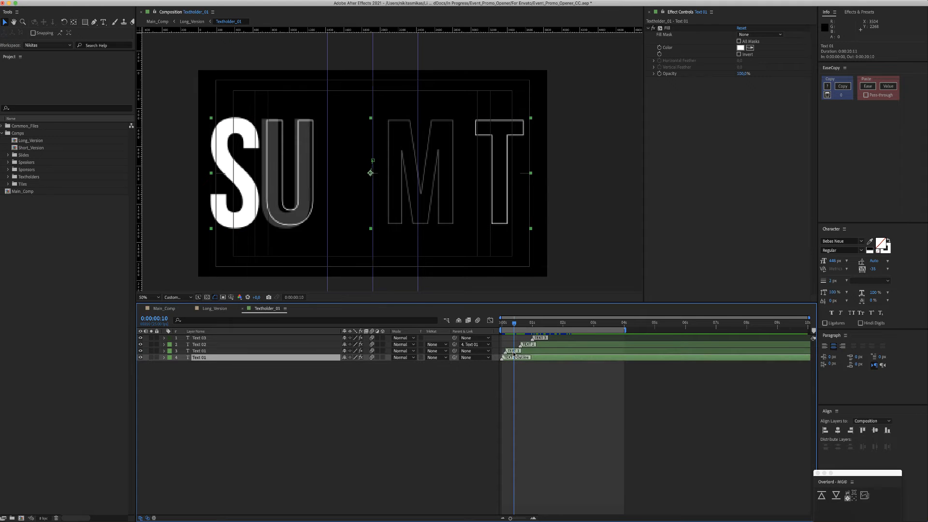
# Select the Text 01 layer in Textholder_01 to reveal its keyframed properties
pyautogui.click(163, 357)
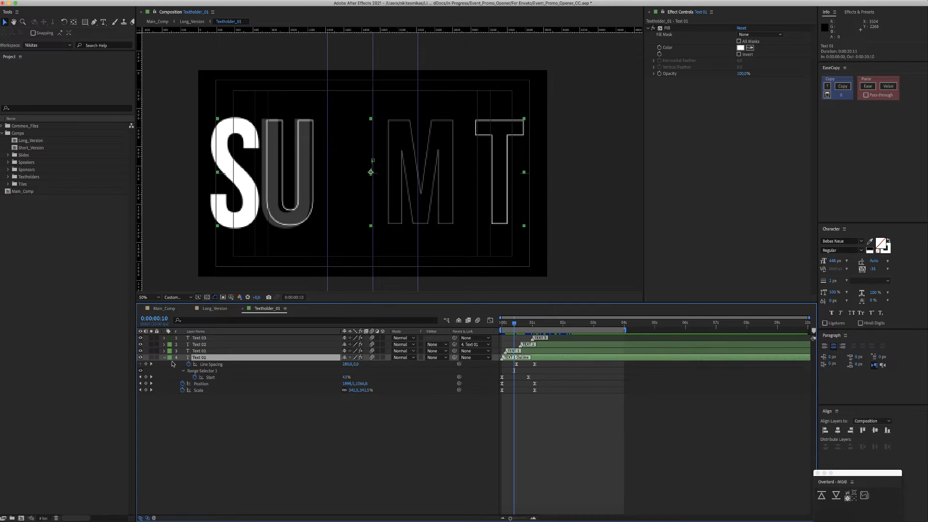
pyautogui.click(147, 363)
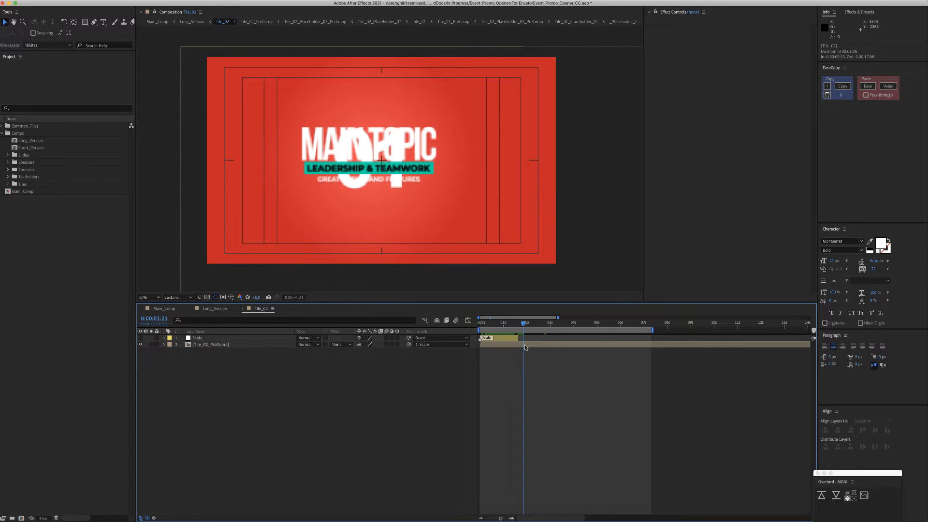
# Open the first Tile_02 placeholder, then return to Long_Version at the Speaker 02 slide
pyautogui.click(256, 21)
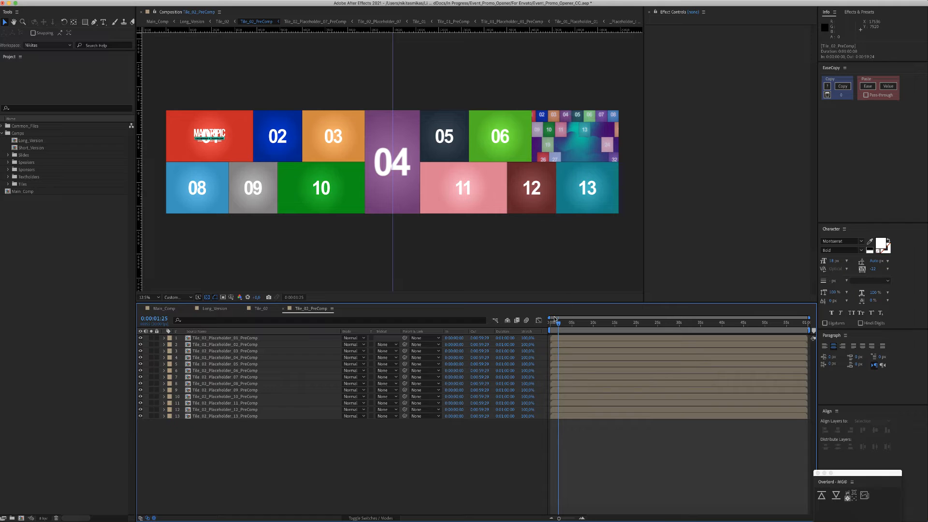
pyautogui.click(224, 338)
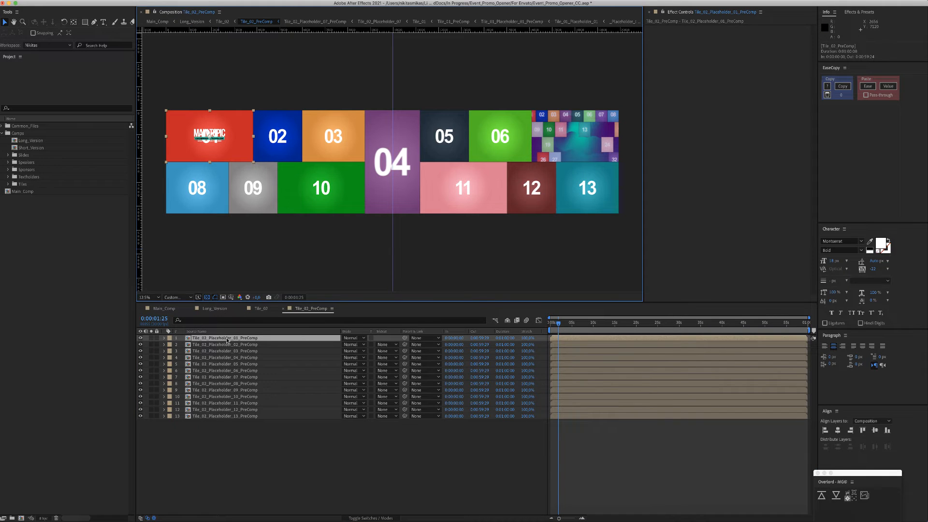
pyautogui.doubleClick(224, 338)
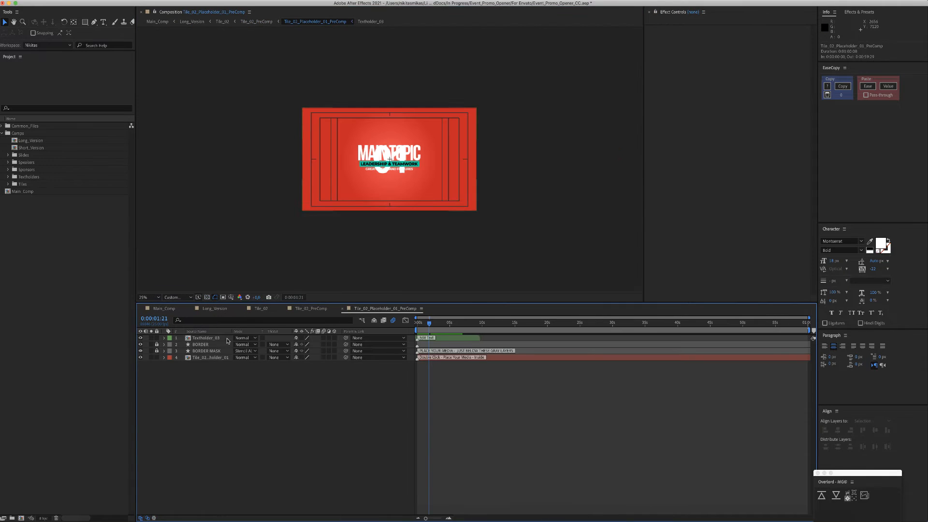
pyautogui.click(433, 323)
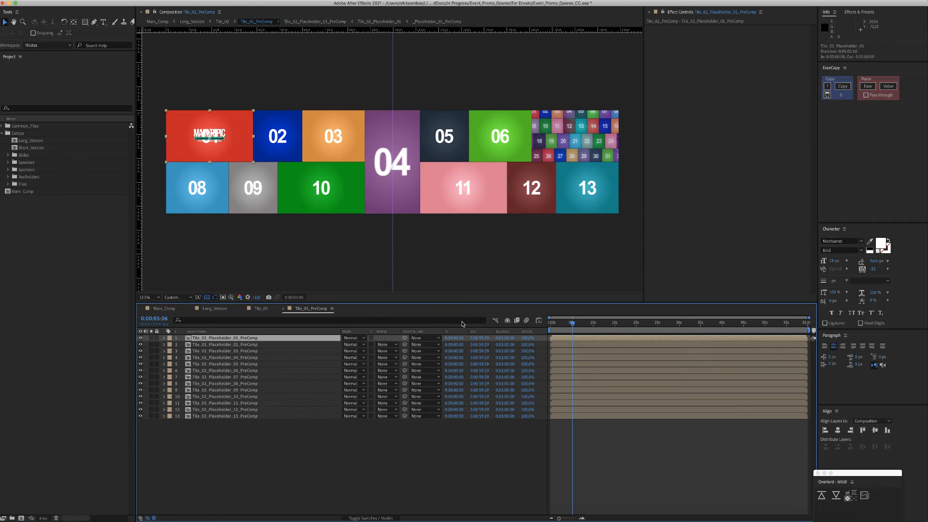
pyautogui.click(593, 323)
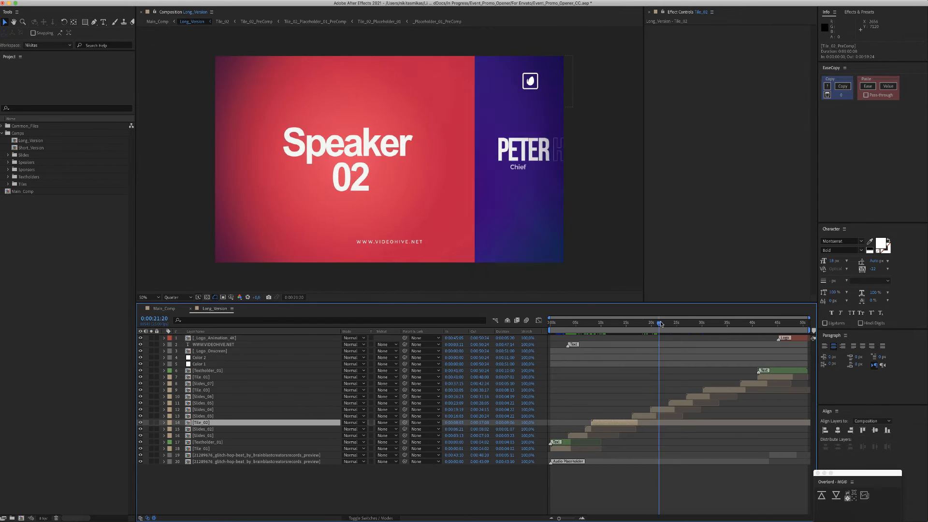
pyautogui.moveTo(659, 322); pyautogui.dragTo(667, 322)
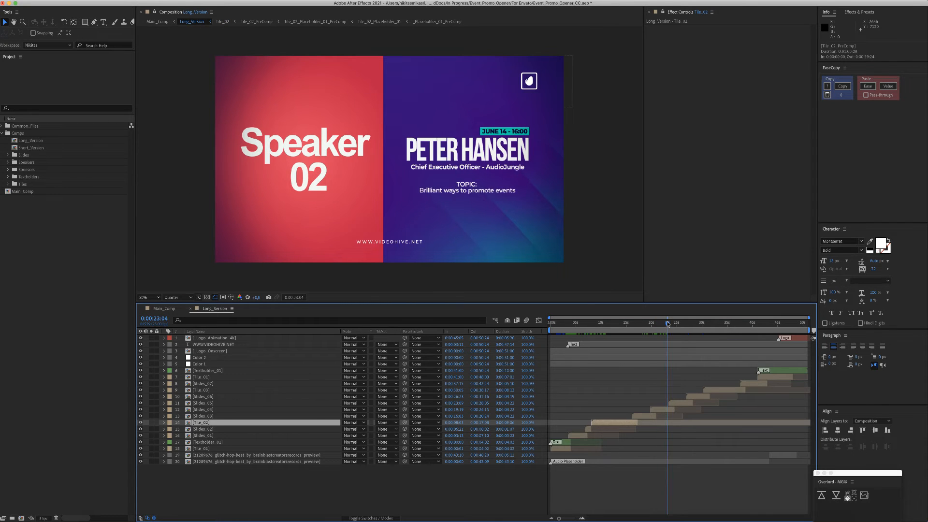
pyautogui.click(209, 351)
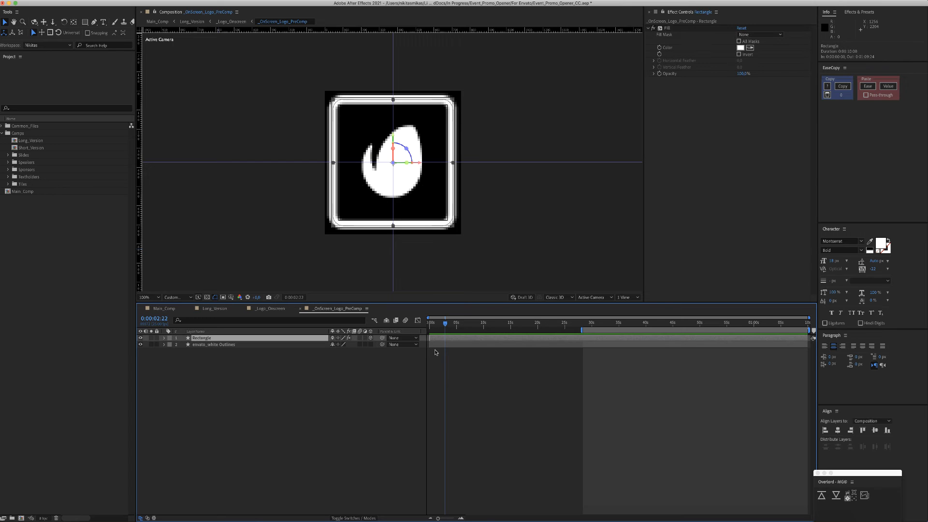
# Return to Long_Version, open the envato logo placeholder comp, then switch to Main_Comp
pyautogui.click(234, 21)
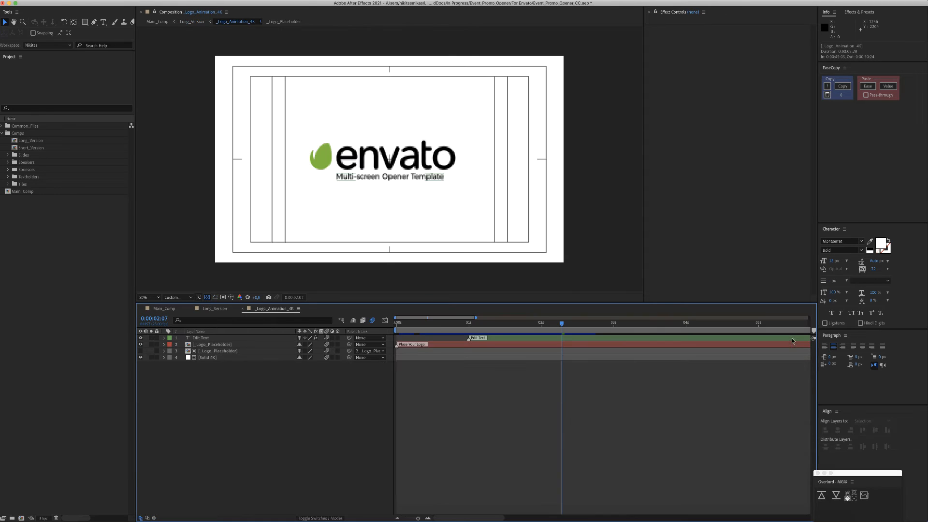
pyautogui.click(211, 344)
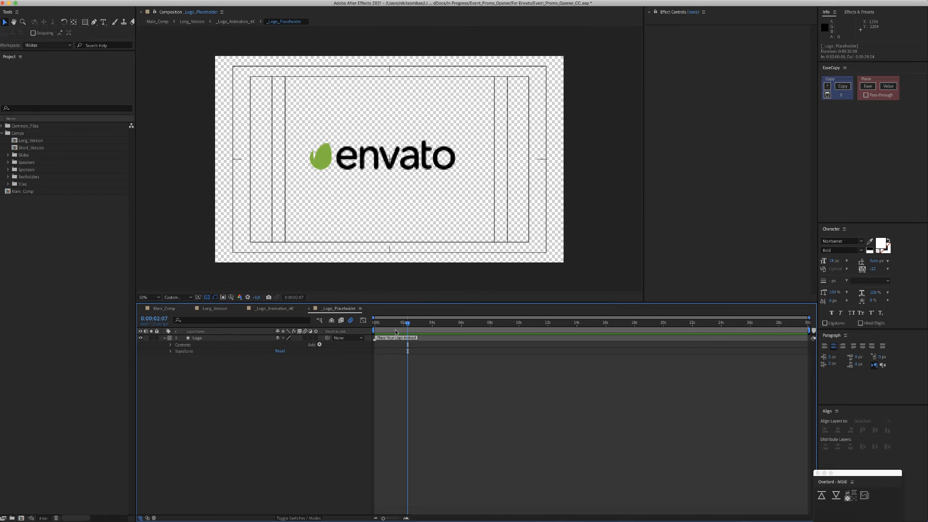
pyautogui.click(157, 21)
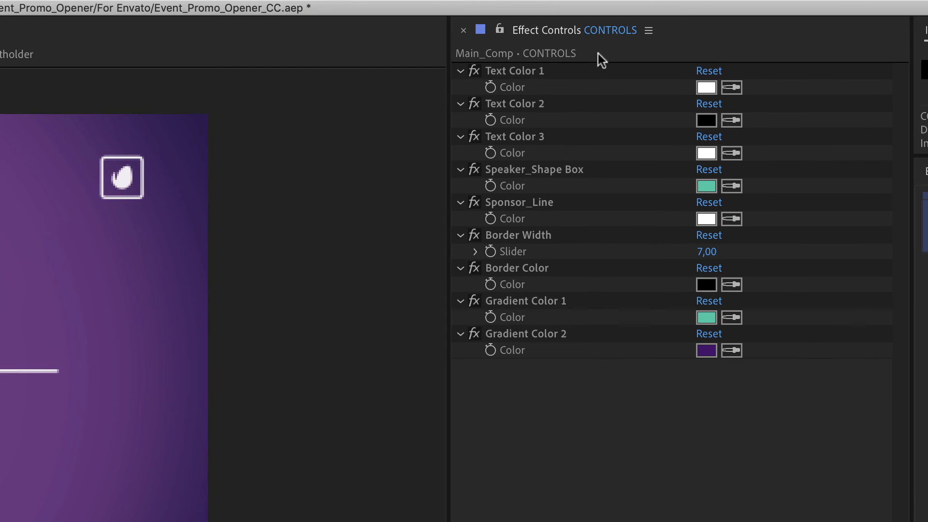
# Jump to the sponsor logos screen and set the Sponsor_Line colour to red (FF0000)
pyautogui.click(515, 71)
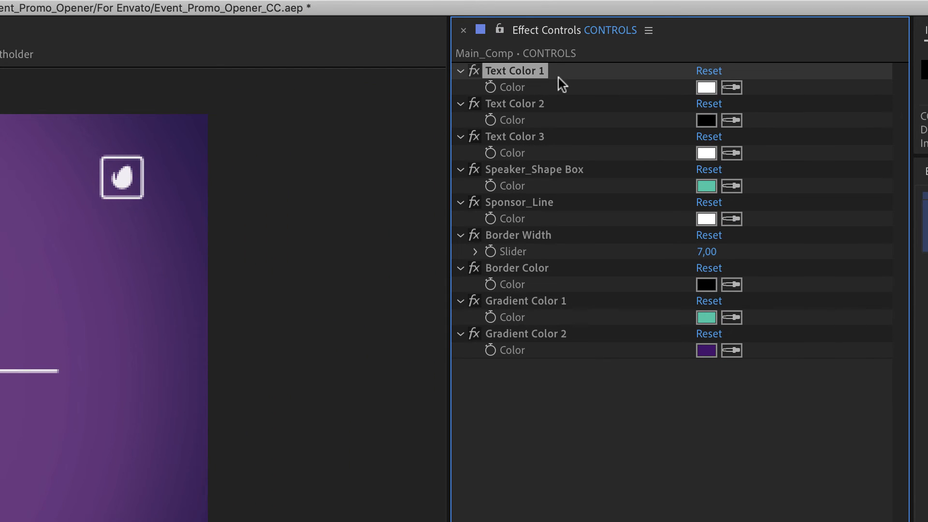
pyautogui.moveTo(539, 174)
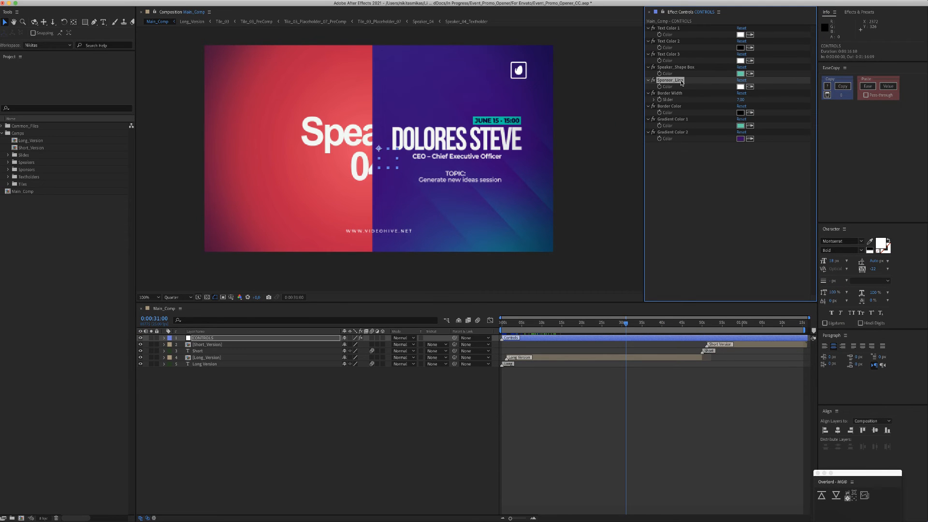
pyautogui.click(658, 323)
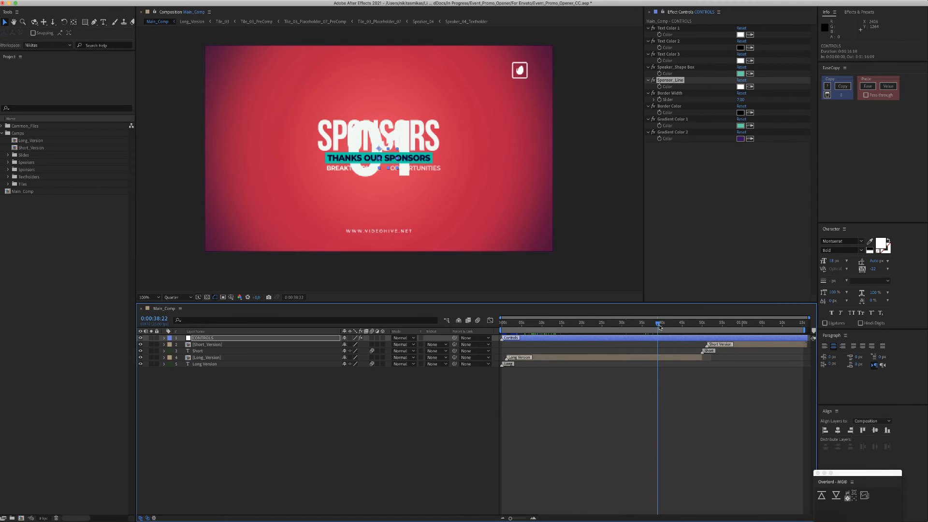
pyautogui.click(659, 323)
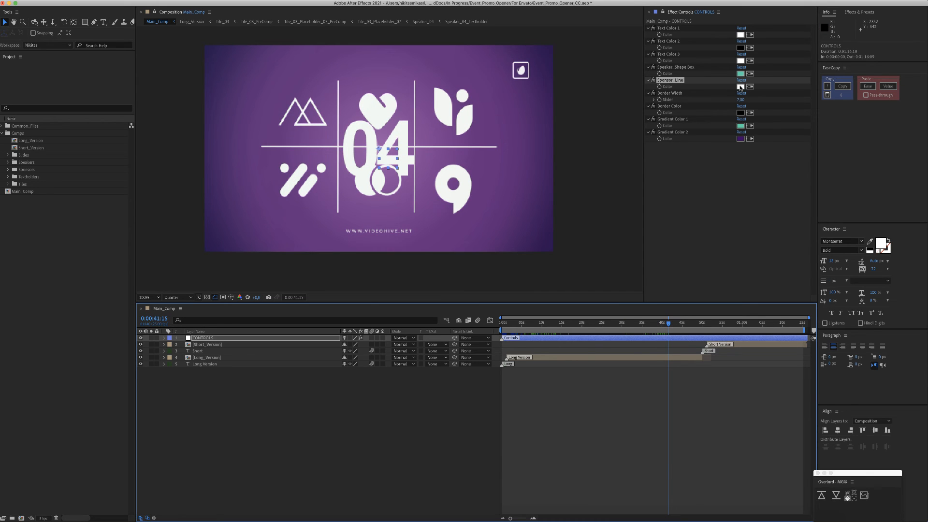
pyautogui.click(740, 87)
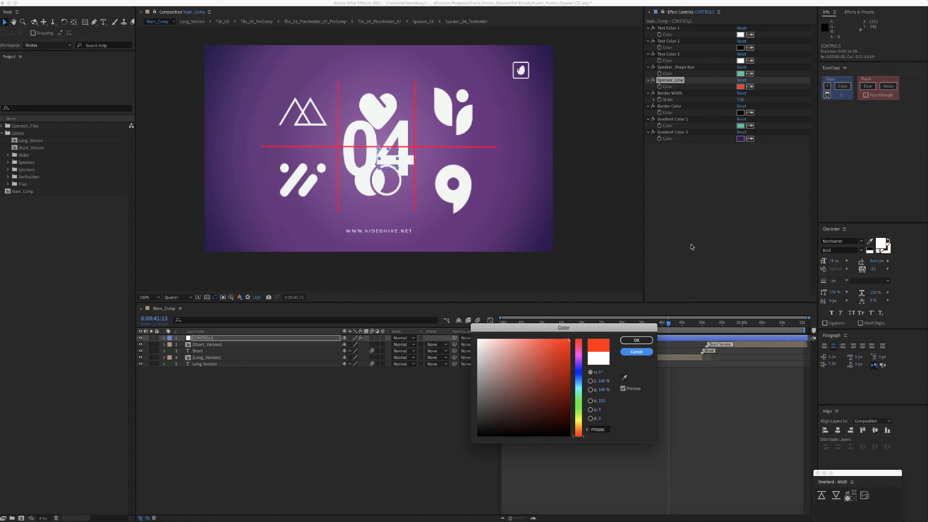
pyautogui.click(635, 351)
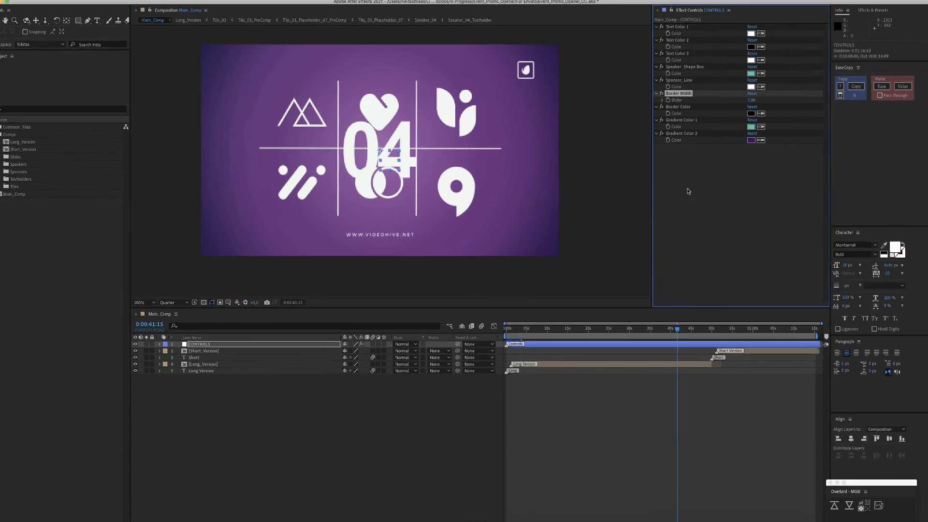